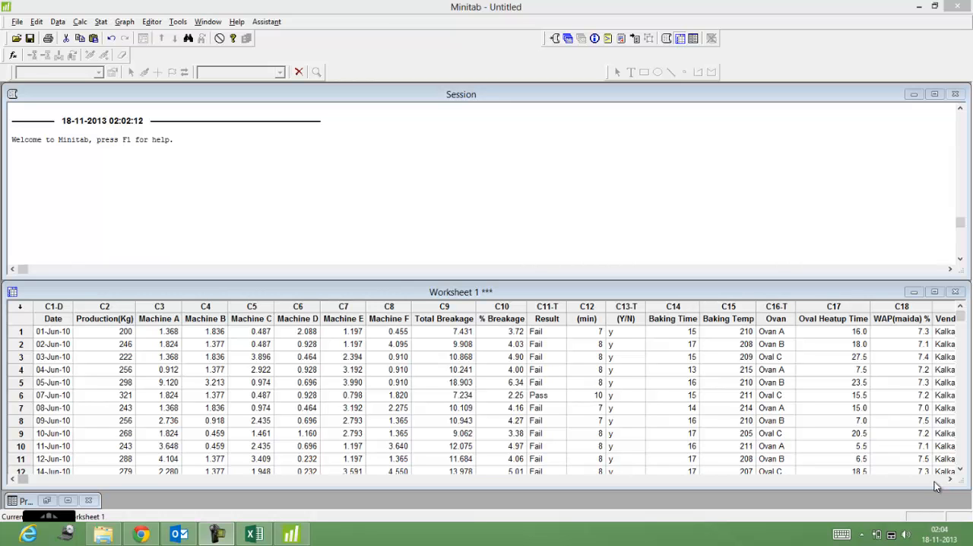
mouse_move(446, 500)
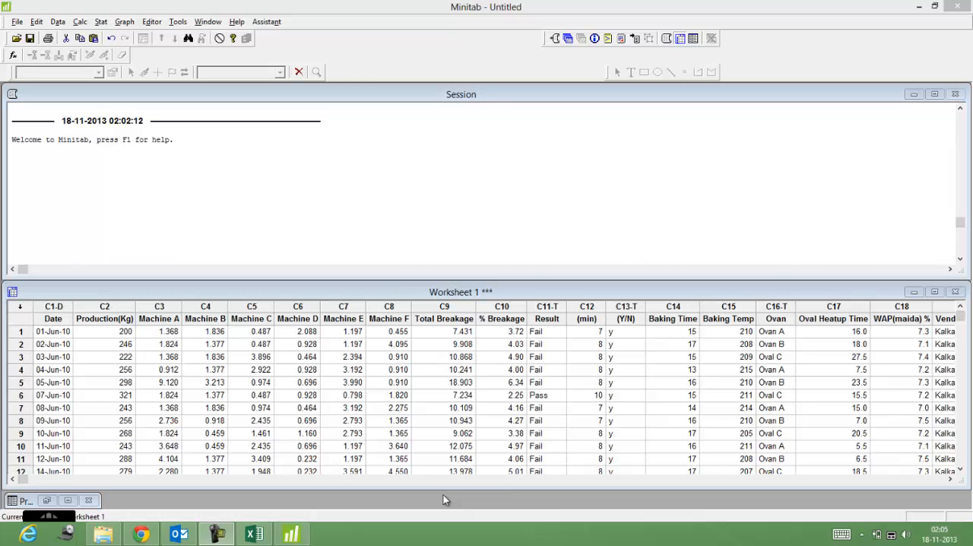
mouse_move(274, 416)
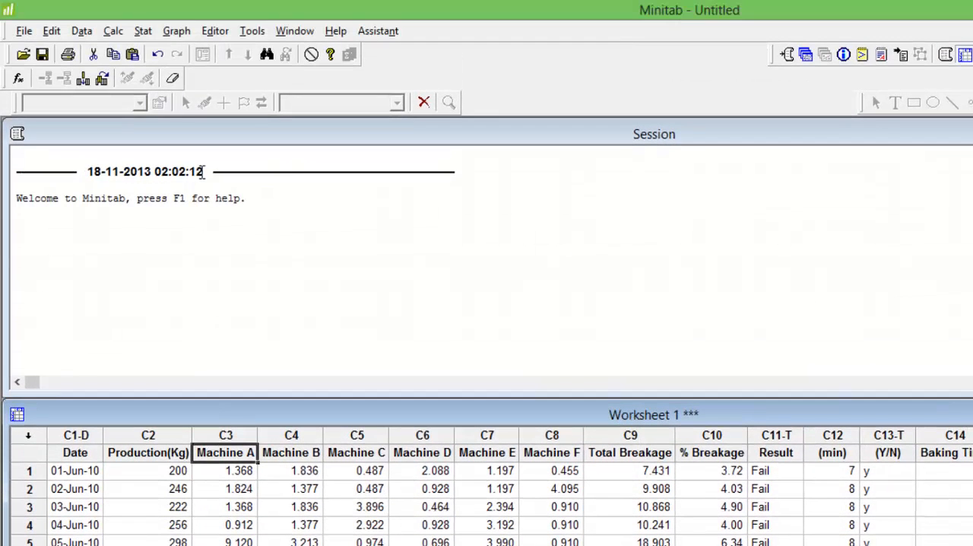
- Run an Anderson-Darling normality test on Production(Kg) from Basic Statistics
left_click(143, 30)
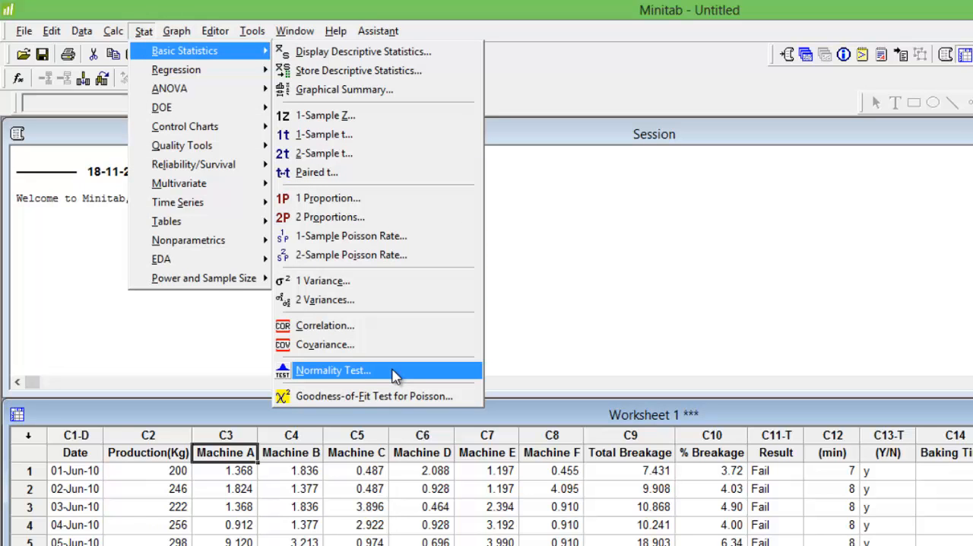
mouse_move(332, 374)
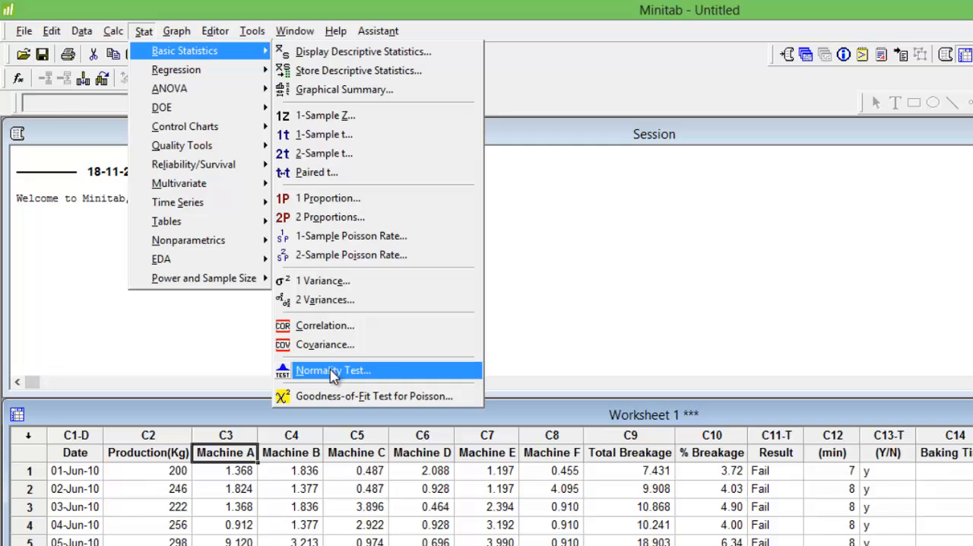
left_click(333, 370)
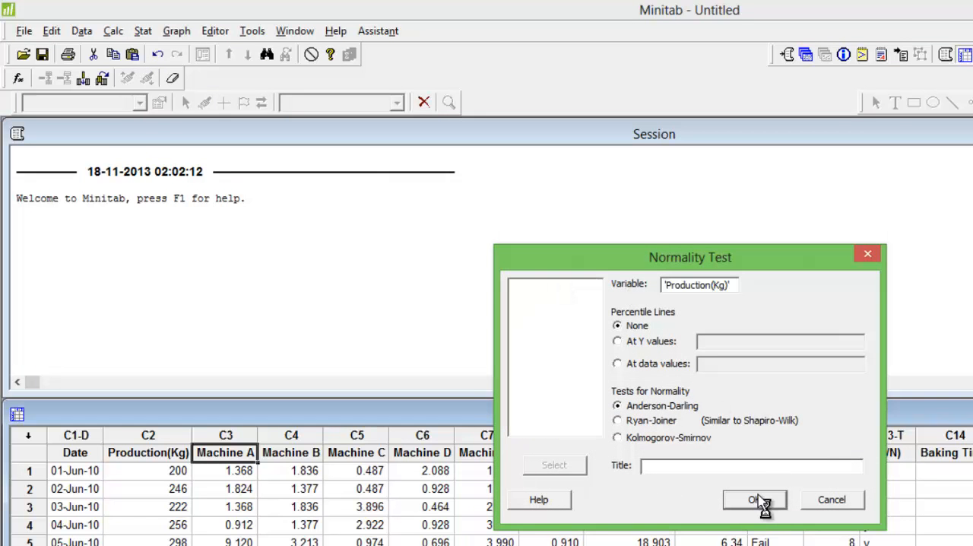
left_click(754, 499)
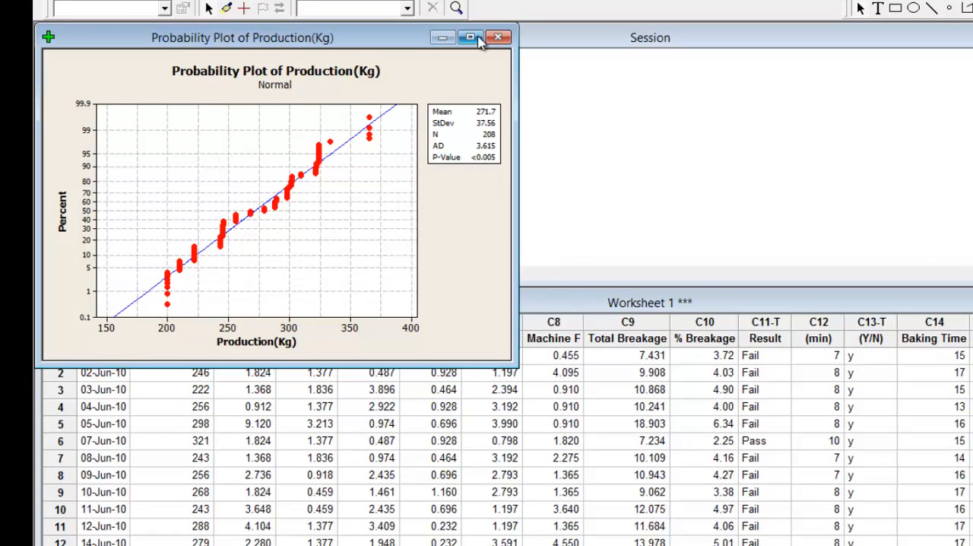
- Maximize the Production(Kg) probability plot to read its p-value
left_click(470, 38)
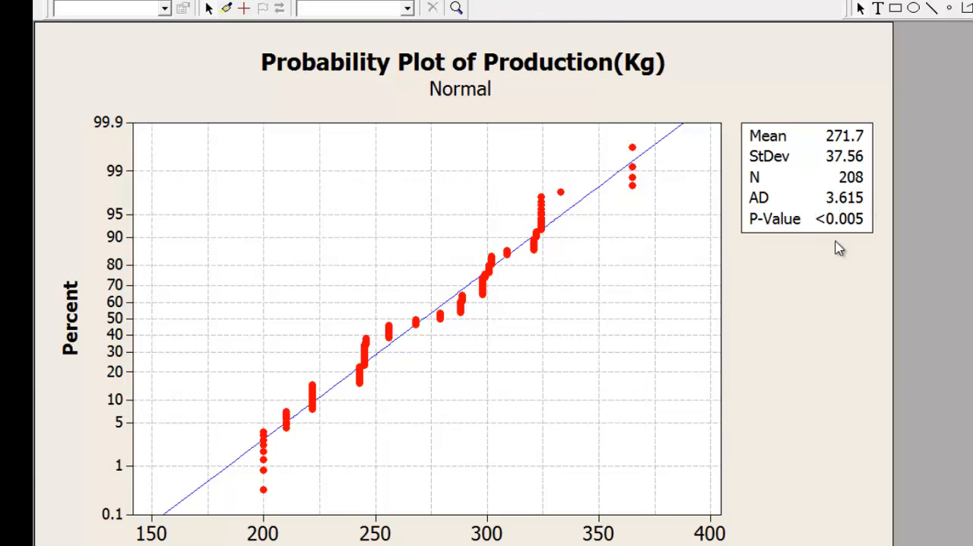
mouse_move(814, 235)
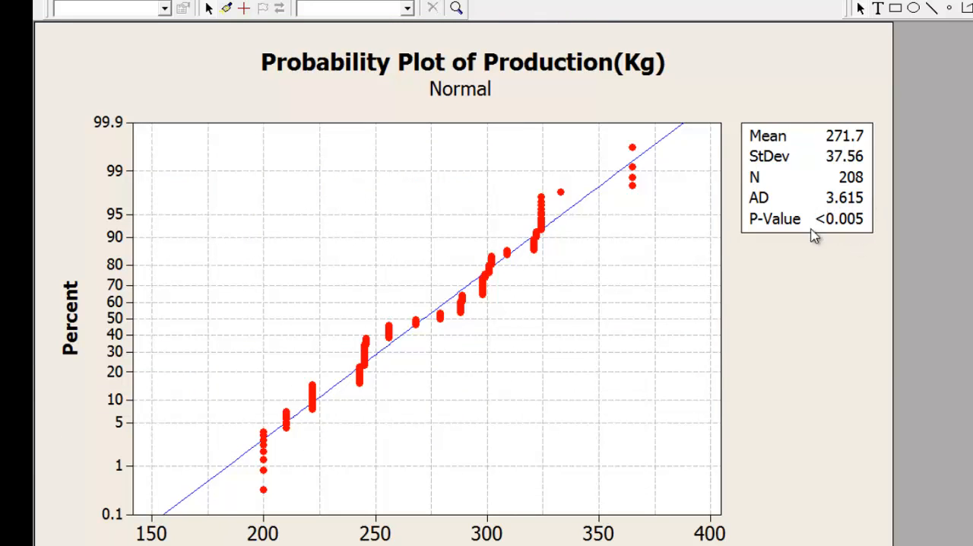
mouse_move(875, 221)
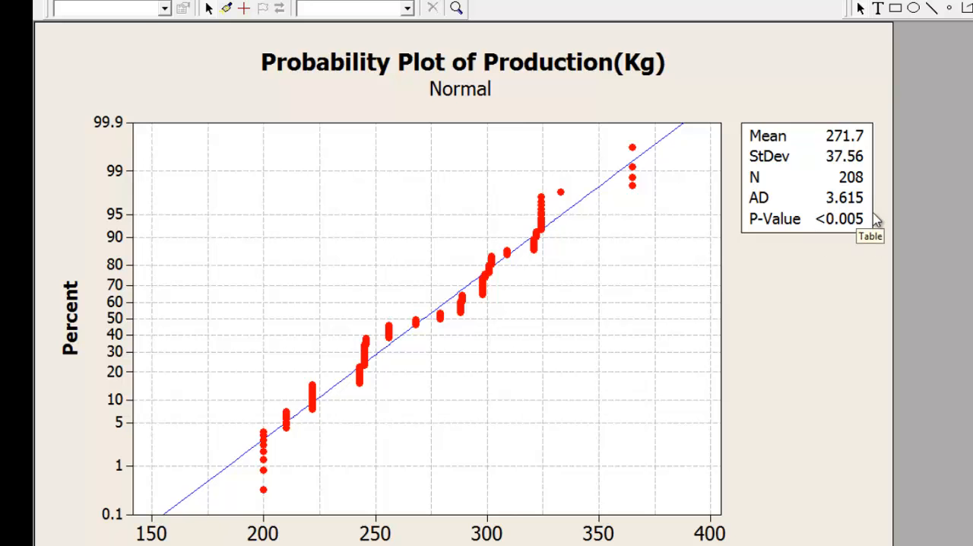
mouse_move(416, 373)
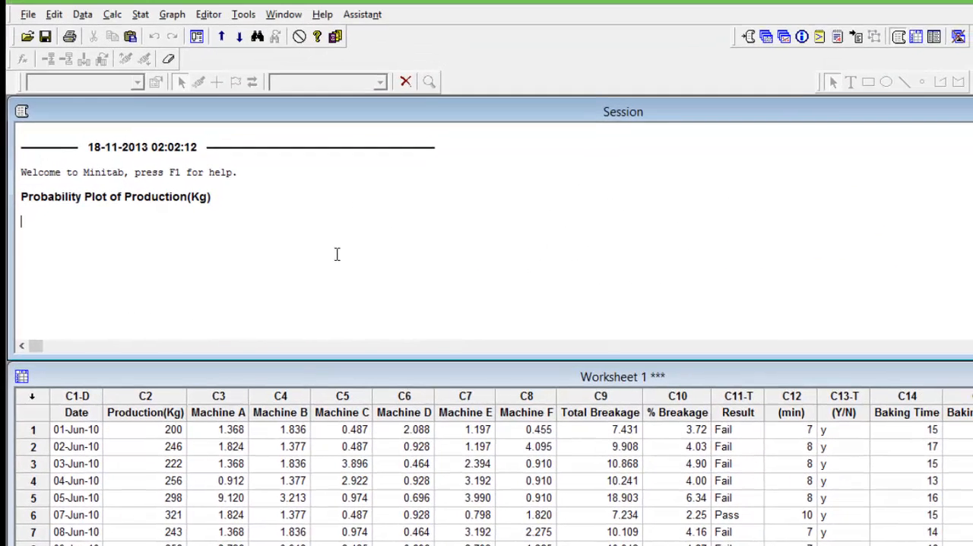
- Open the Normal capability analysis dialog from Quality Tools
left_click(140, 13)
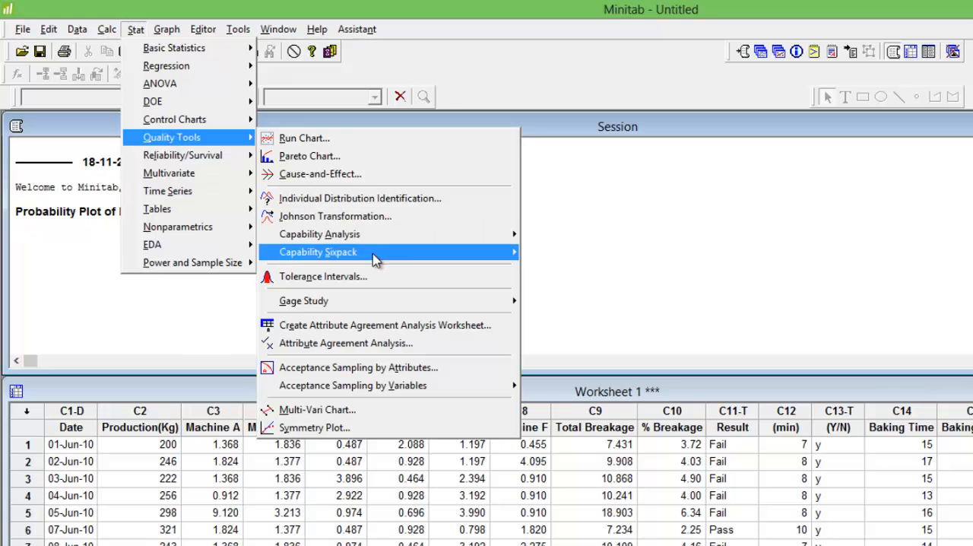
mouse_move(318, 233)
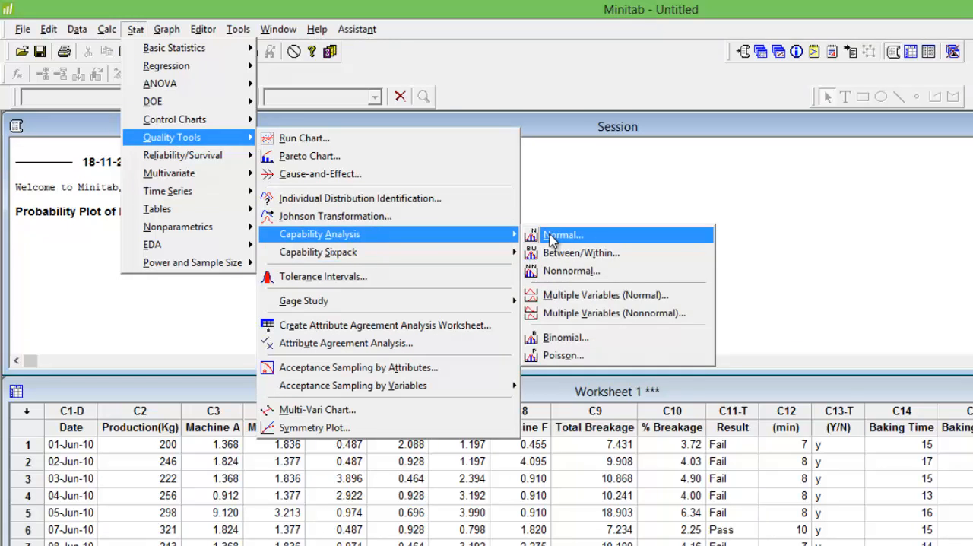
left_click(563, 235)
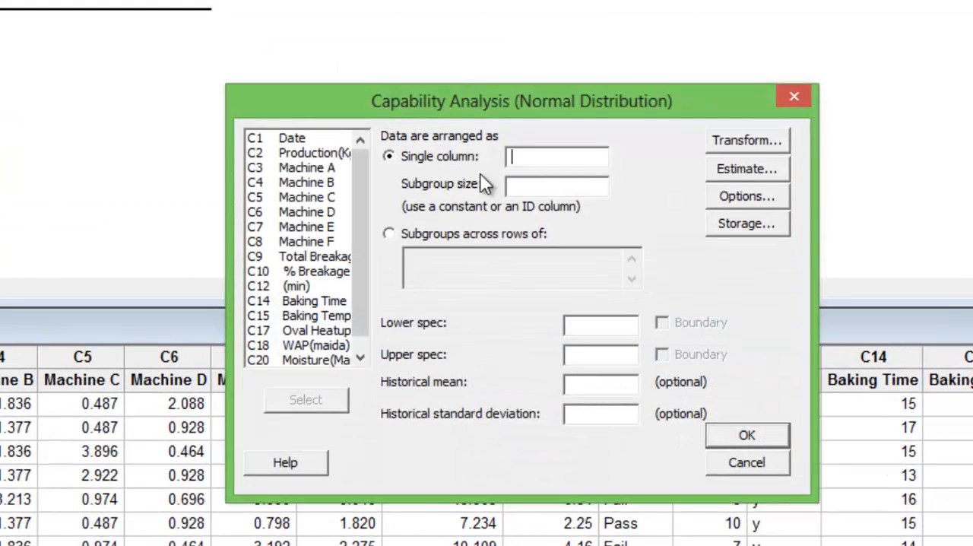
- Use Production(Kg) as the single column, subgroup size 1, lower spec 200
left_click(305, 153)
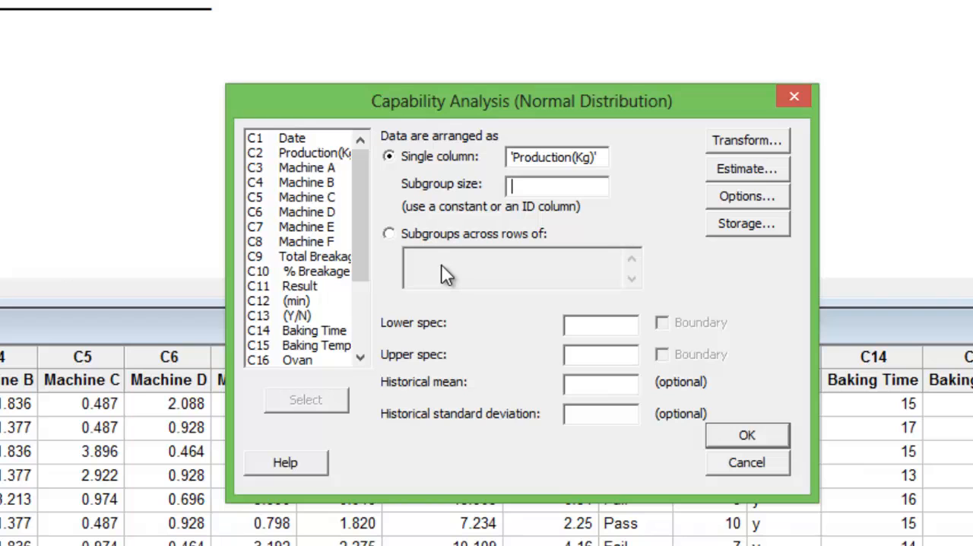
type("1")
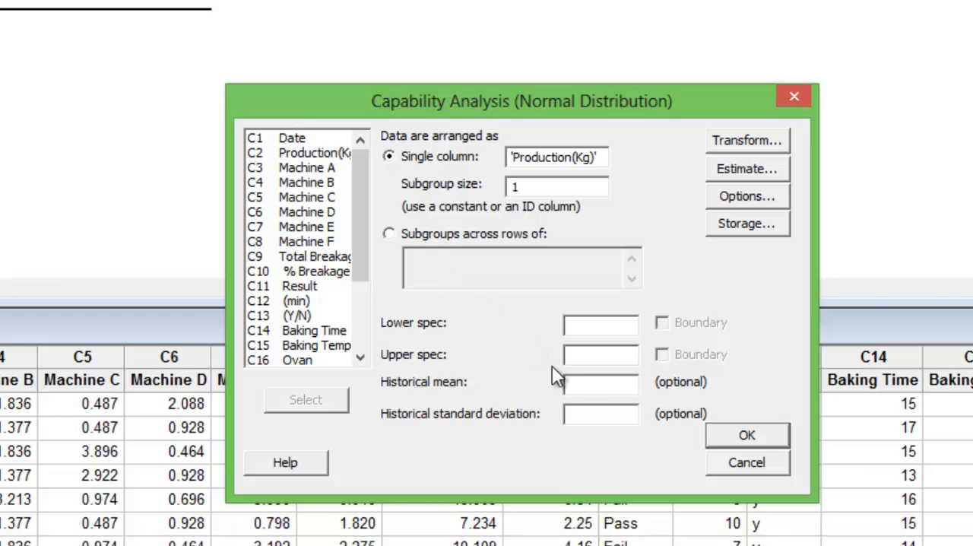
left_click(600, 322)
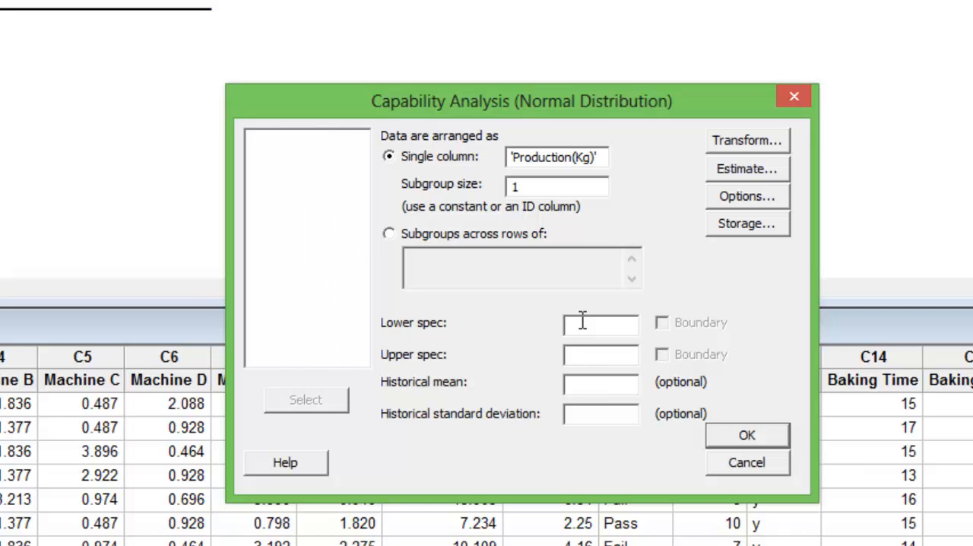
left_click(601, 322)
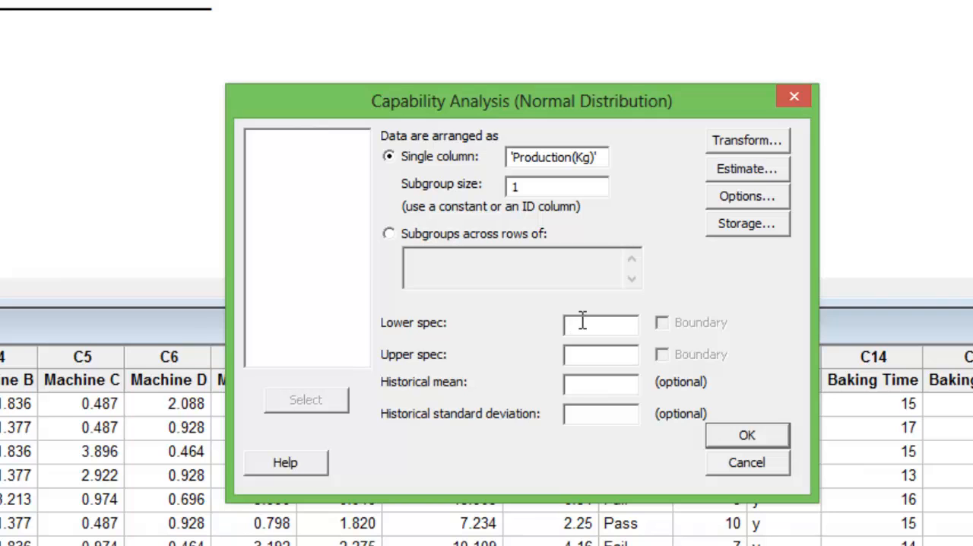
type("200")
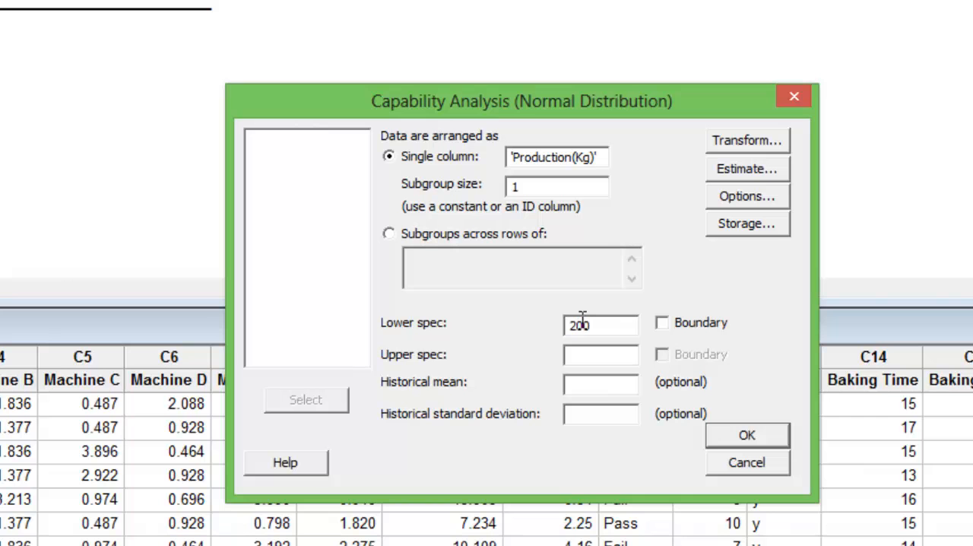
mouse_move(757, 152)
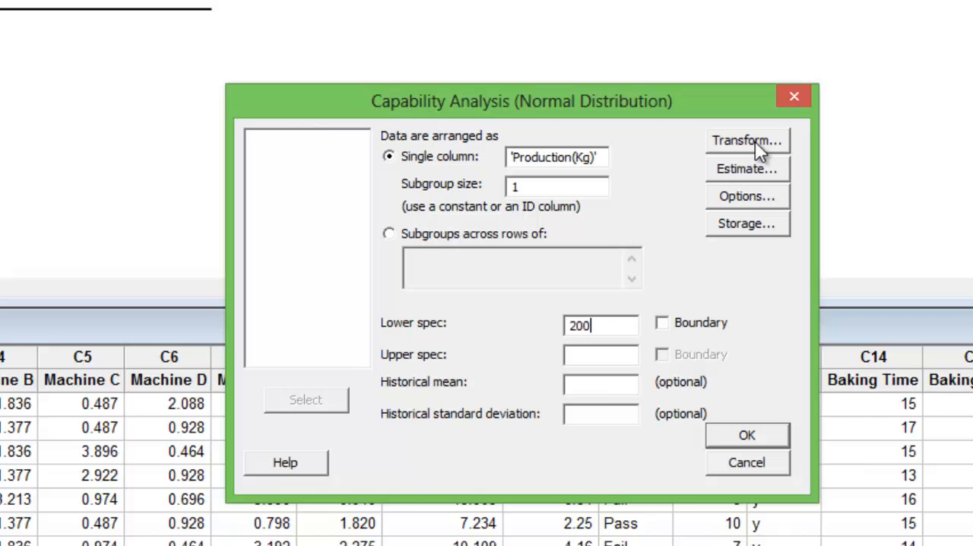
- Choose Box-Cox power transformation with optimal lambda in the Transform options
left_click(747, 140)
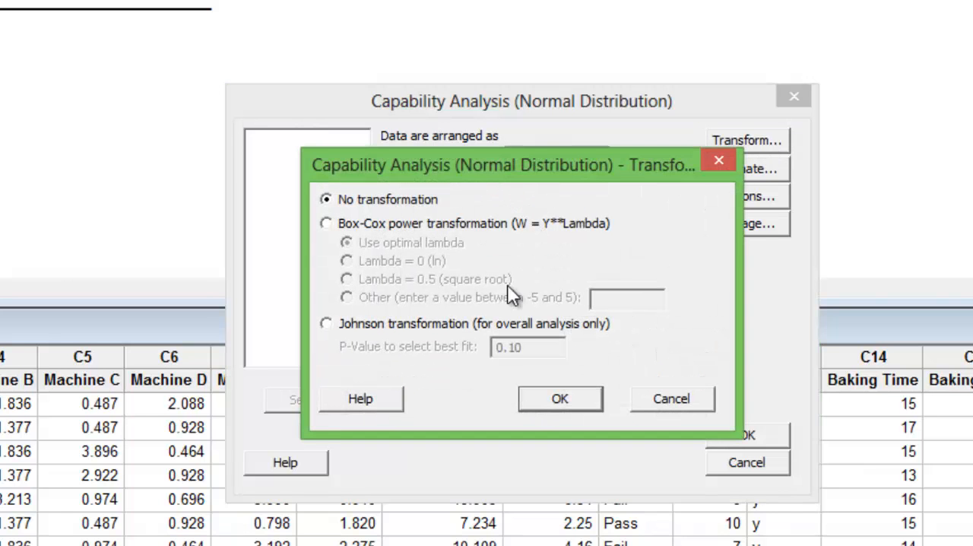
mouse_move(399, 236)
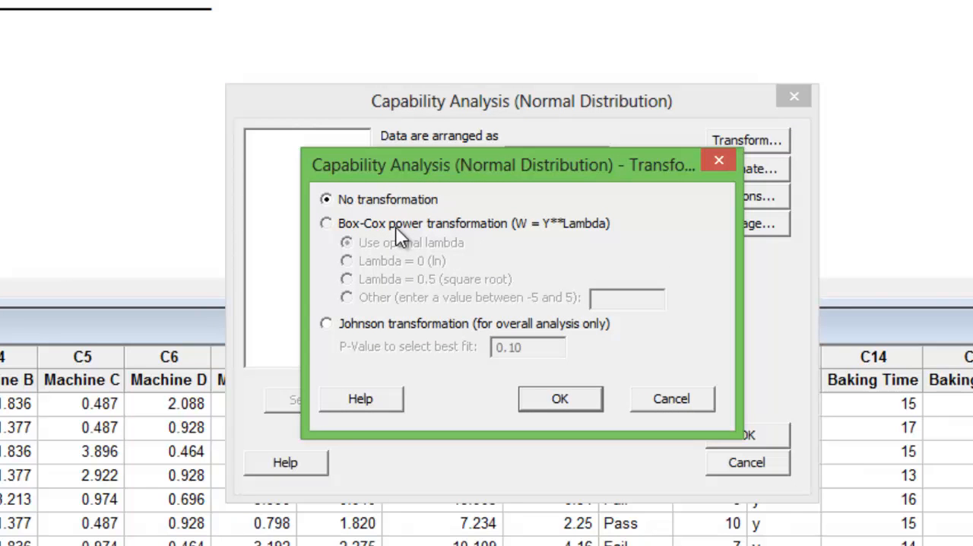
left_click(327, 223)
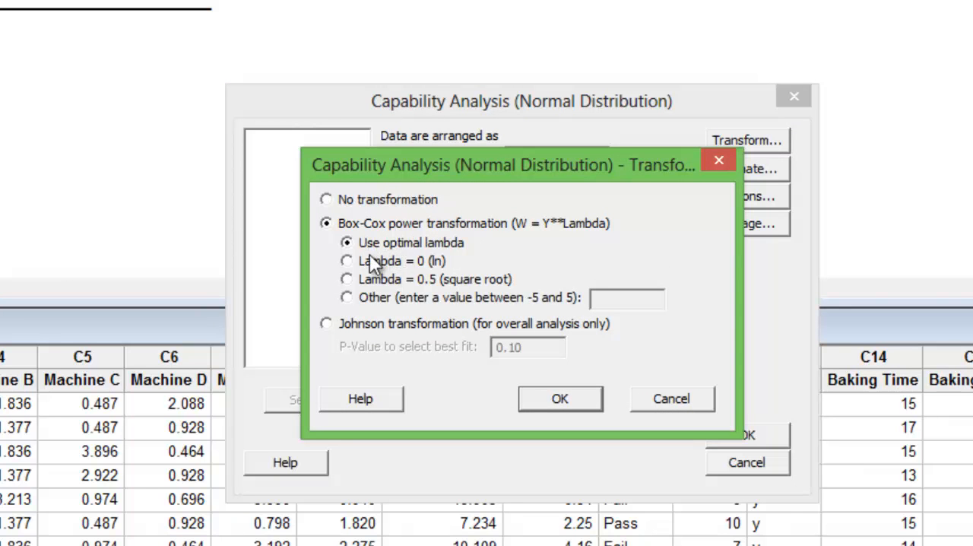
mouse_move(475, 255)
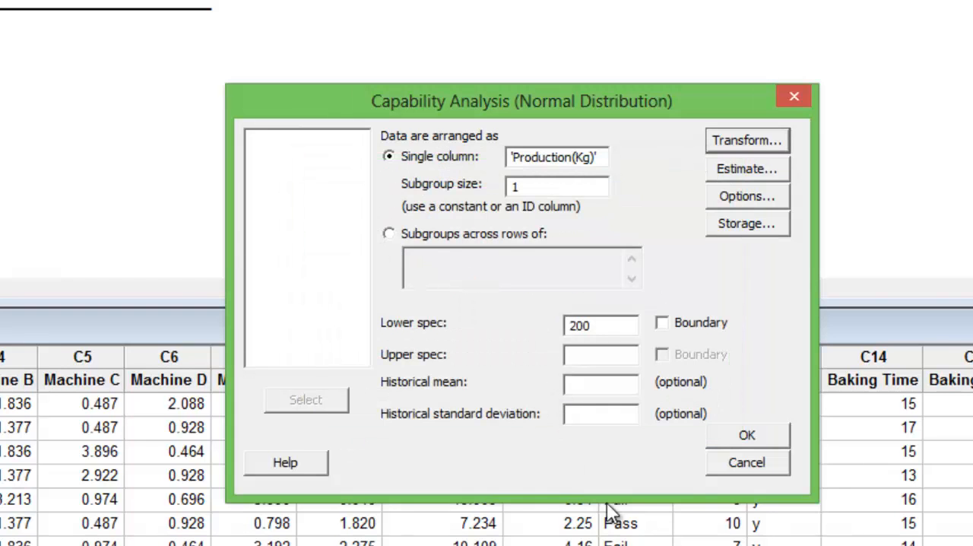
- Run the capability analysis and maximize the Box-Cox capability report
left_click(745, 435)
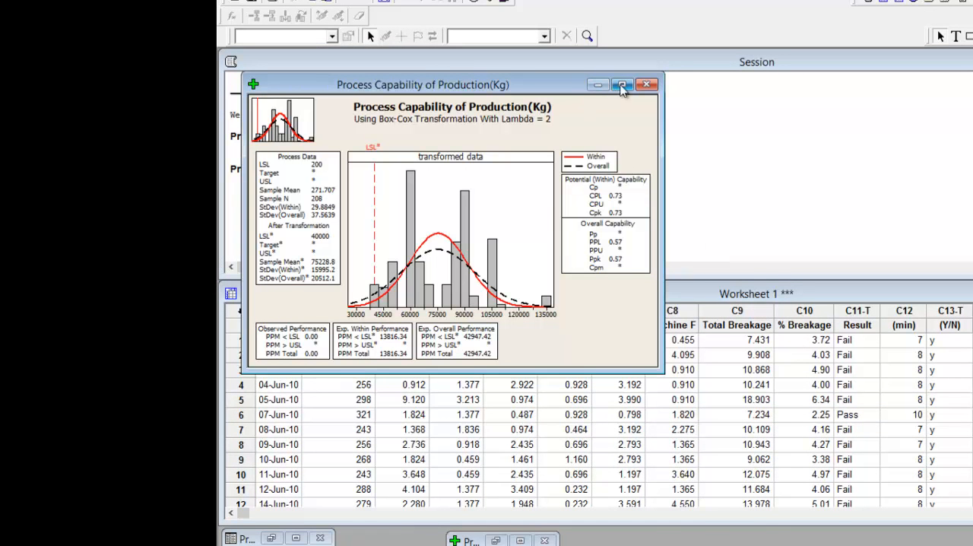
left_click(623, 85)
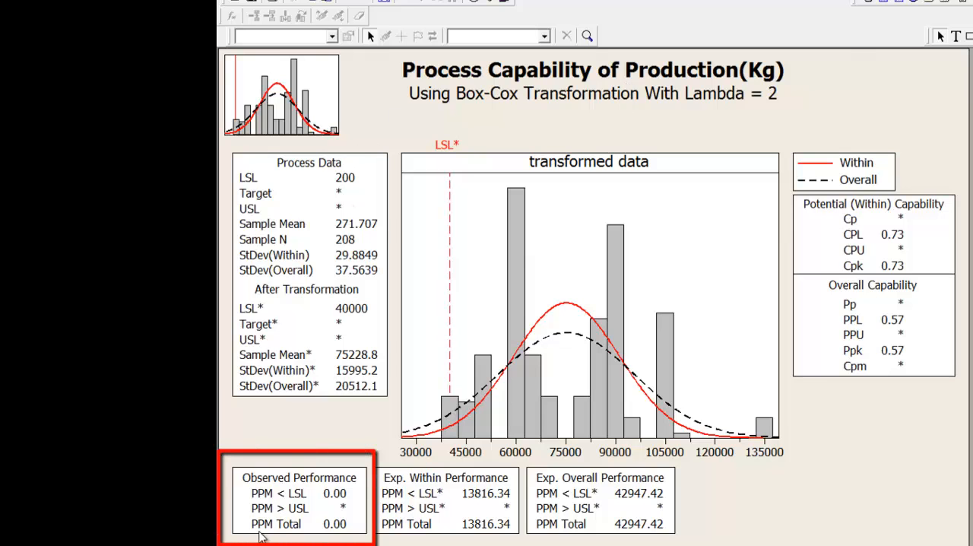
mouse_move(347, 536)
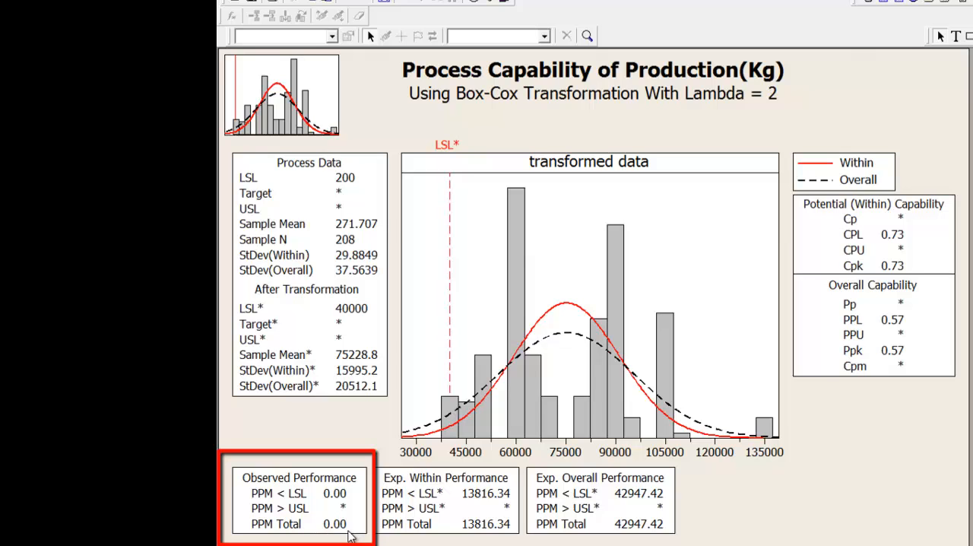
mouse_move(341, 532)
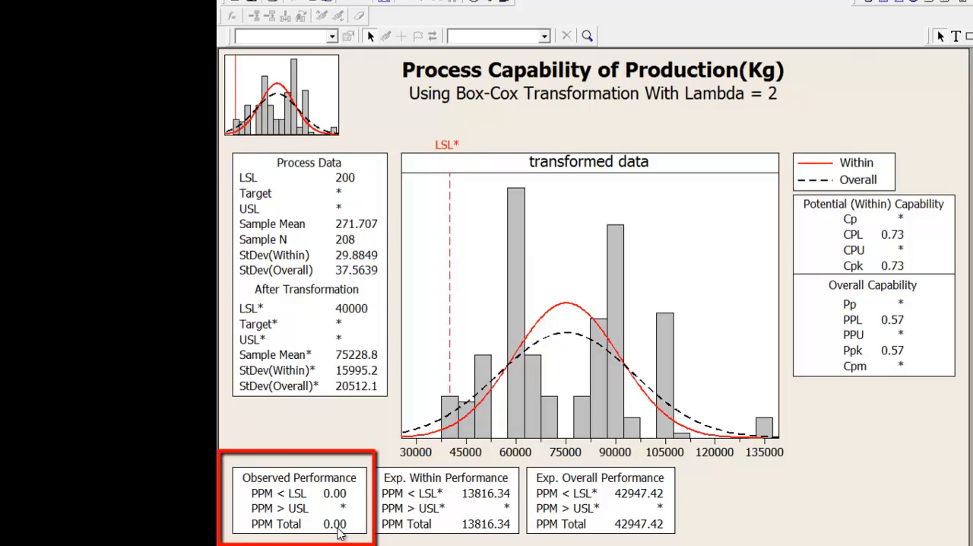